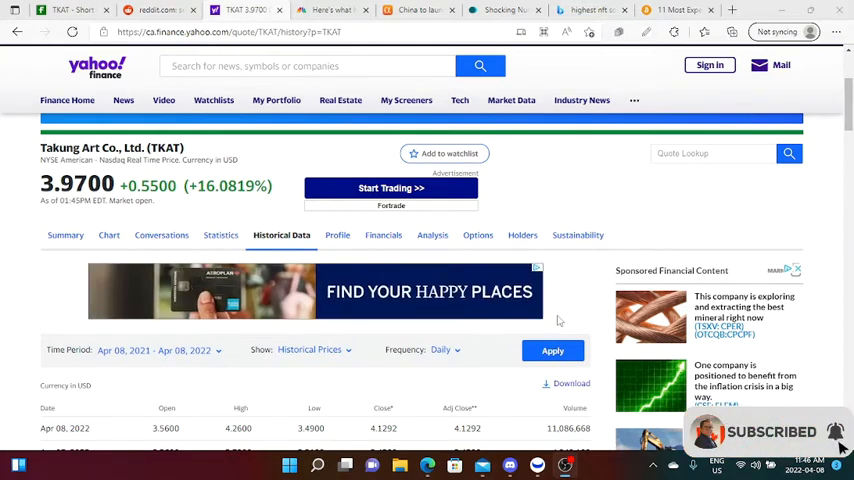
Show Takung Art's (TKAT) company profile page on Yahoo Finance
{"action": "left_click", "coordinate": [336, 236]}
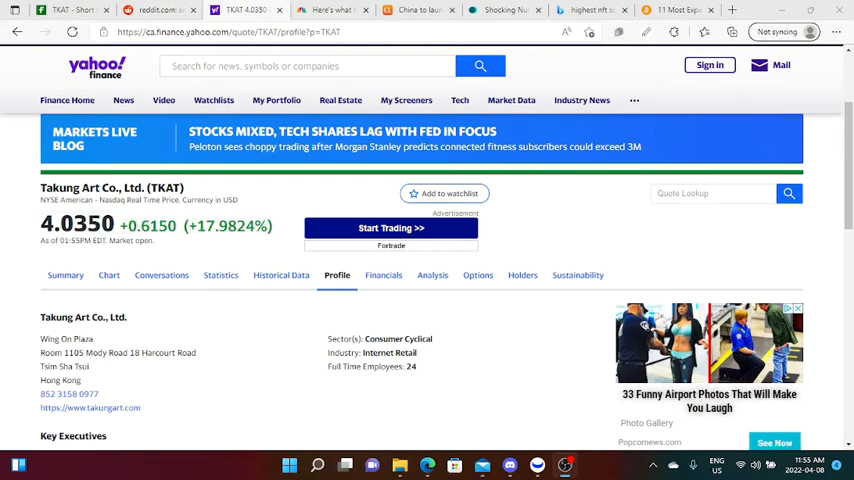
Scroll the profile to the key executives, SEC filings, description and governance sections
{"action": "scroll", "scroll_direction": "down", "scroll_amount": 3}
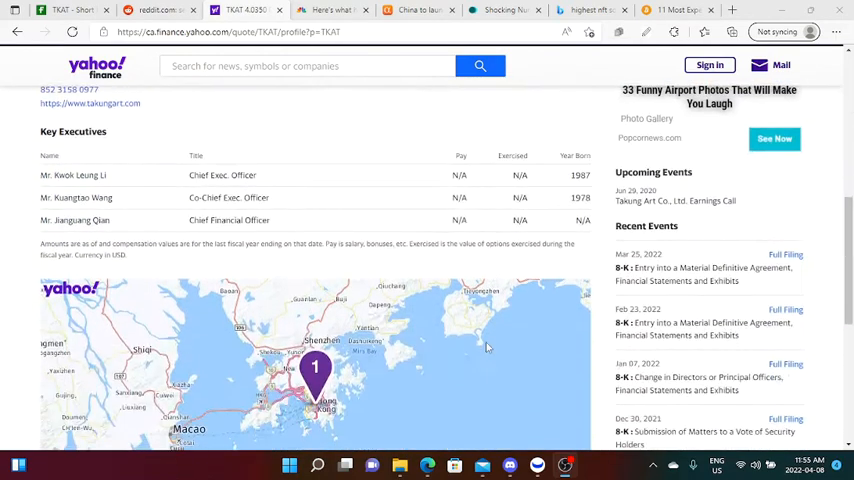
{"action": "scroll", "scroll_direction": "down", "scroll_amount": 3}
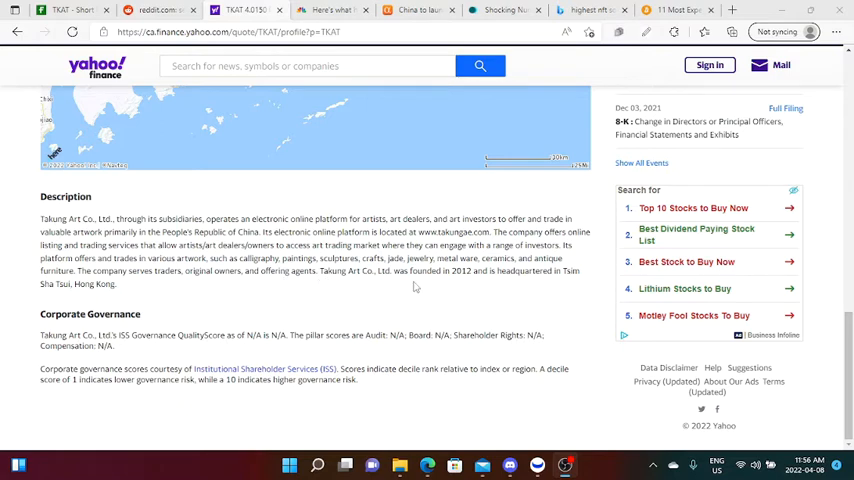
{"action": "mouse_move", "coordinate": [508, 304]}
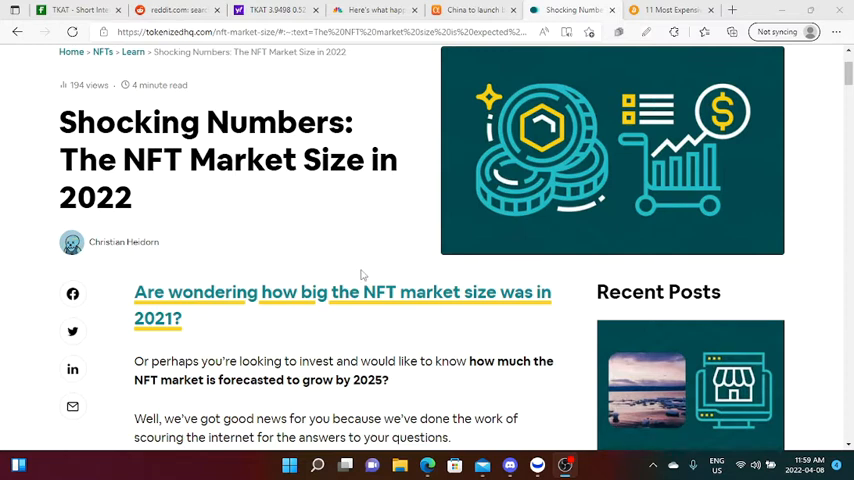
Reach the Key Points box ($25 billion in 2021) and highlight the listed NFT categories
{"action": "scroll", "scroll_direction": "down", "scroll_amount": 3}
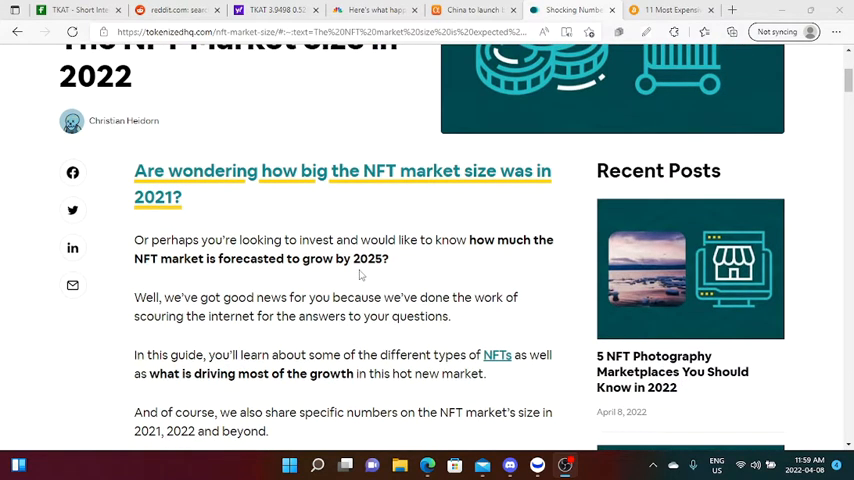
{"action": "scroll", "scroll_direction": "down", "scroll_amount": 3}
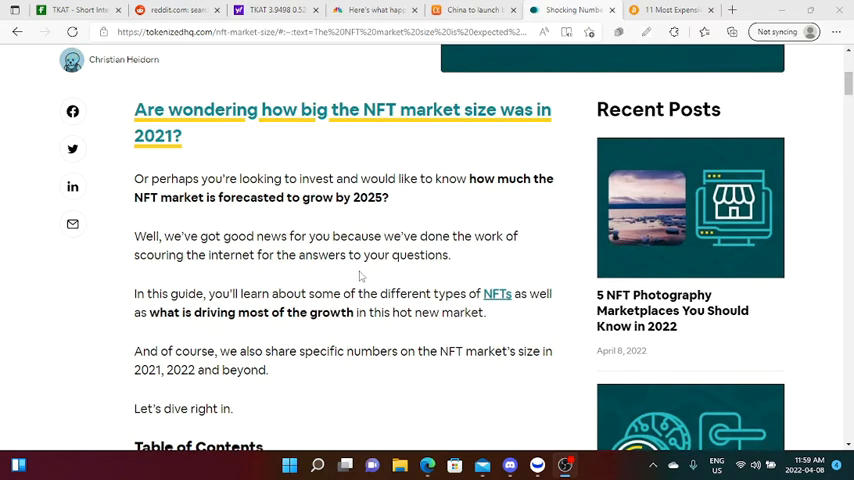
{"action": "scroll", "scroll_direction": "down", "scroll_amount": 3}
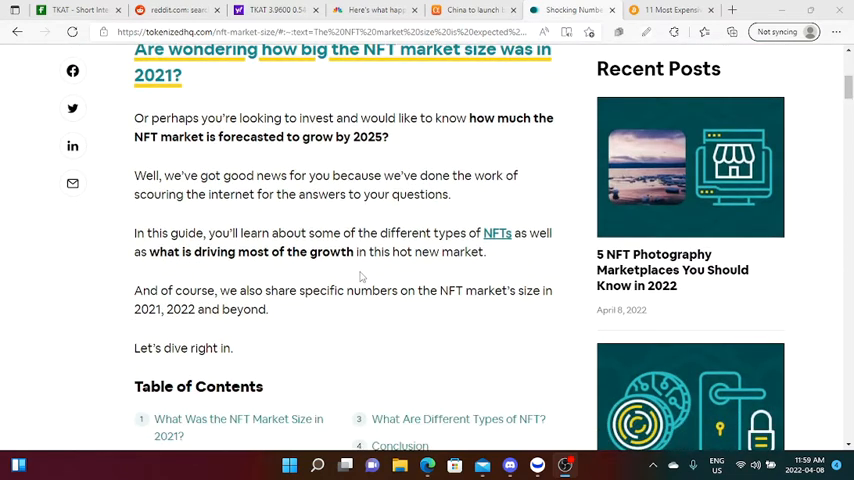
{"action": "scroll", "scroll_direction": "down", "scroll_amount": 3}
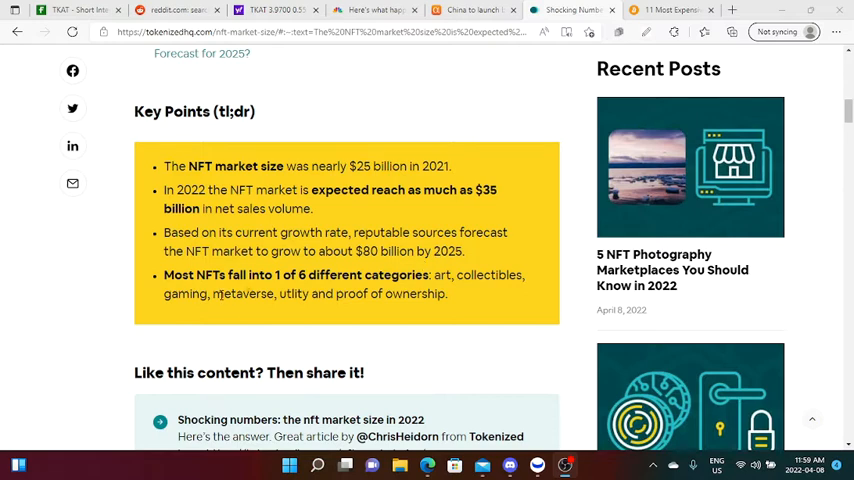
{"action": "left_click_drag", "start_coordinate": [216, 292], "coordinate": [448, 292]}
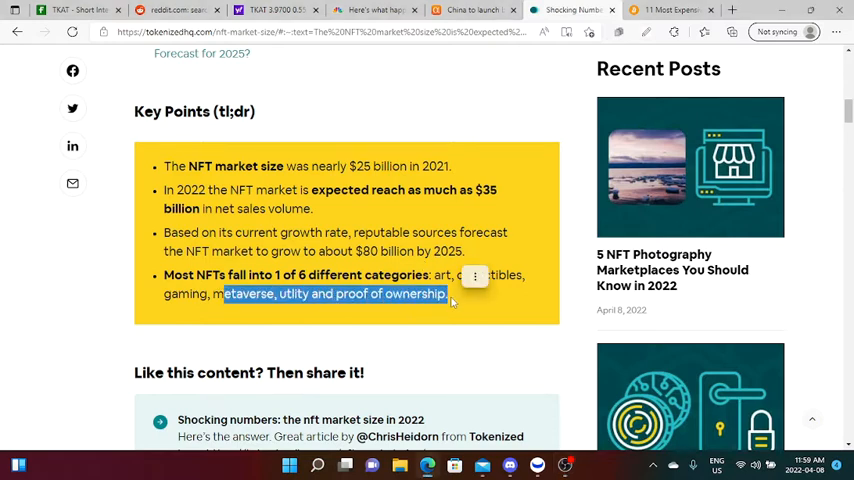
{"action": "left_click", "coordinate": [664, 8]}
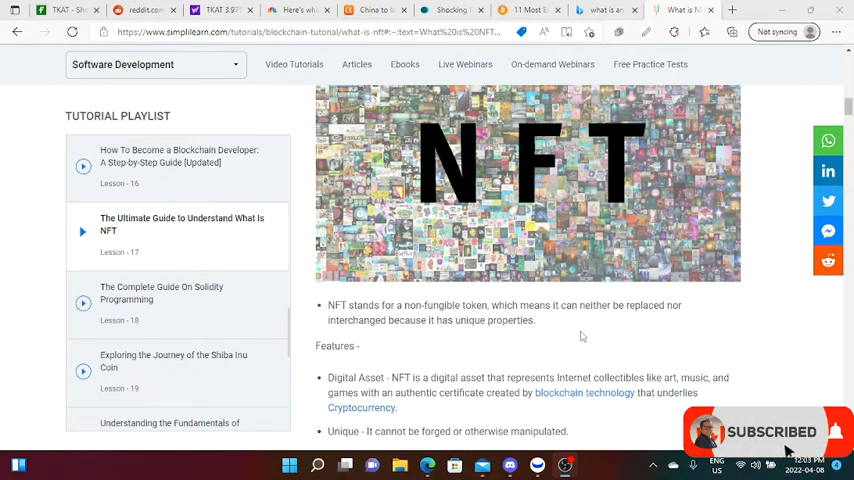
Scroll to the NFT features list and highlight part of the CryptoPunks example
{"action": "scroll", "scroll_direction": "down", "scroll_amount": 3}
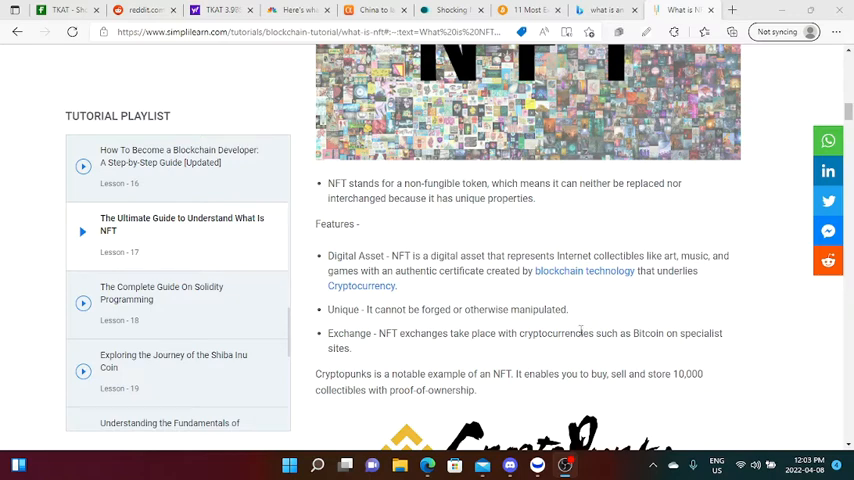
{"action": "left_click_drag", "start_coordinate": [328, 308], "coordinate": [384, 308]}
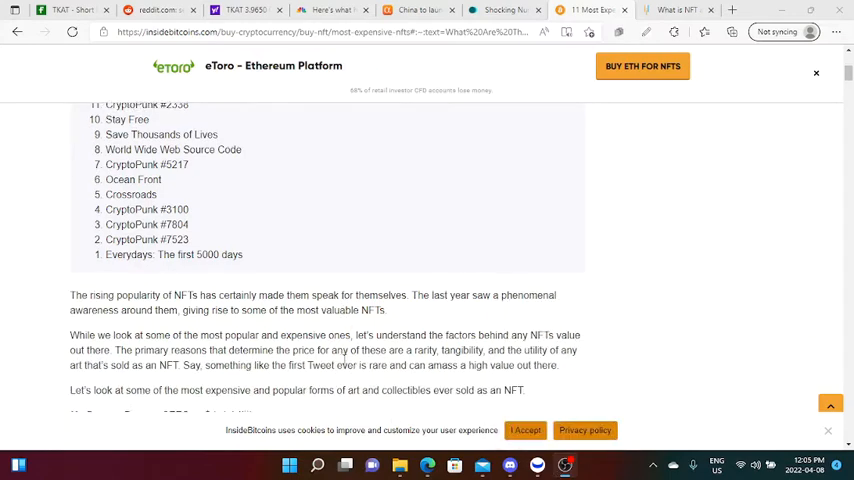
Scroll past the most expensive NFTs list to the pixel-art CryptoPunk image
{"action": "scroll", "scroll_direction": "down", "scroll_amount": 3}
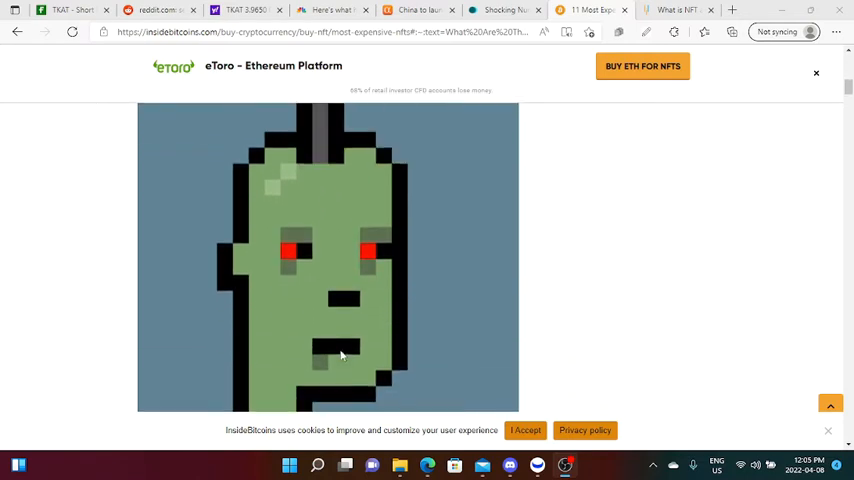
{"action": "scroll", "scroll_direction": "down", "scroll_amount": 3}
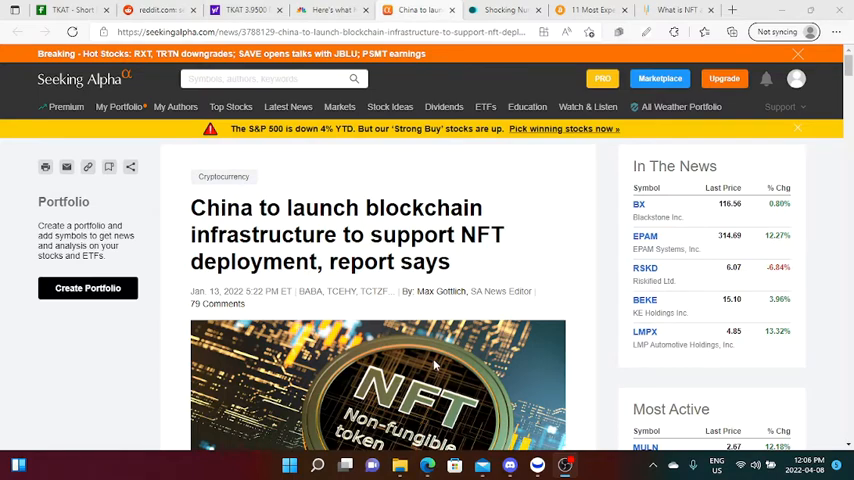
Scroll to the NFT stocks paragraph and highlight Takung Art among them
{"action": "scroll", "scroll_direction": "down", "scroll_amount": 3}
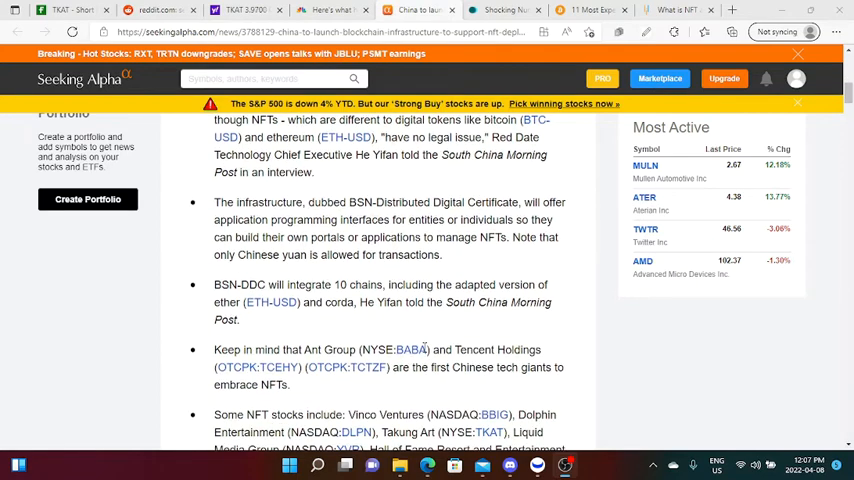
{"action": "scroll", "scroll_direction": "down", "scroll_amount": 3}
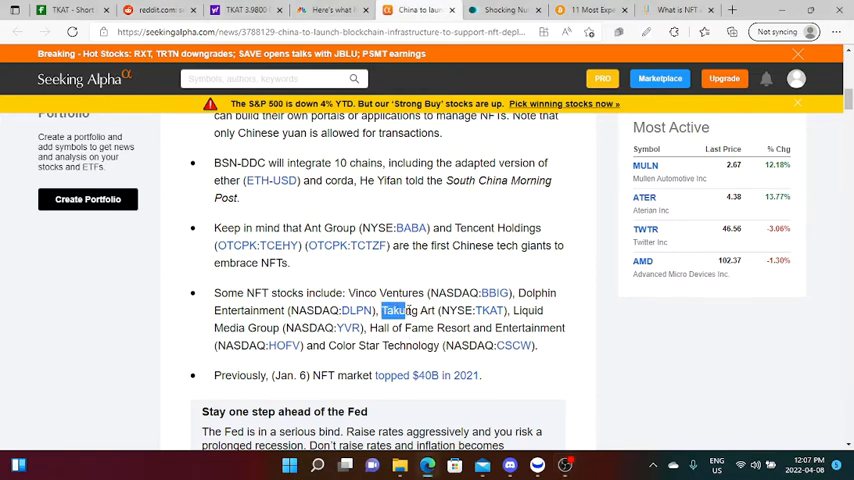
{"action": "left_click_drag", "start_coordinate": [382, 310], "coordinate": [508, 310]}
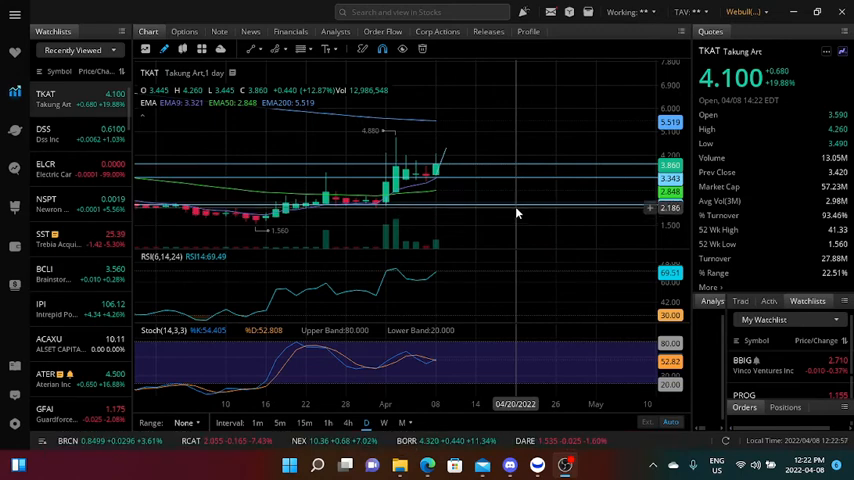
{"action": "mouse_move", "coordinate": [548, 270]}
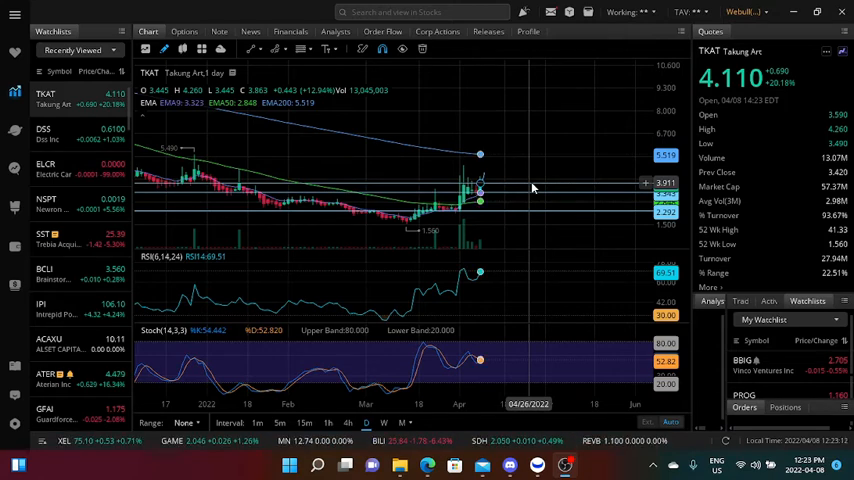
{"action": "mouse_move", "coordinate": [524, 200]}
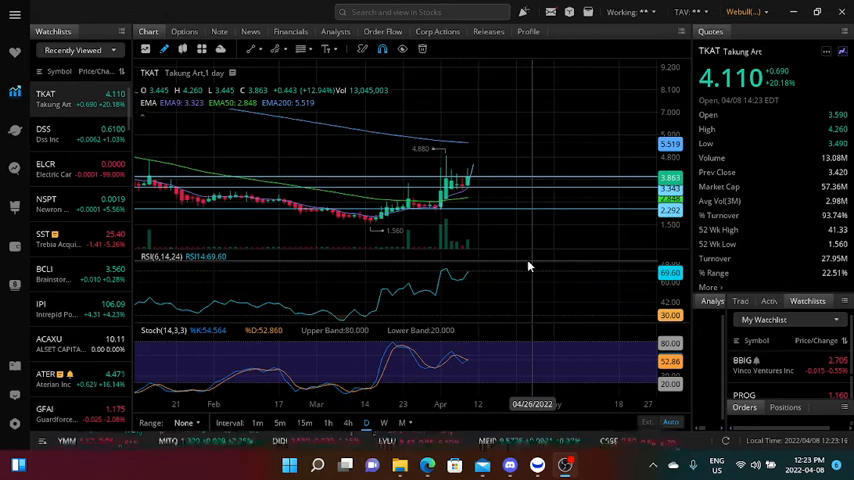
{"action": "mouse_move", "coordinate": [520, 284]}
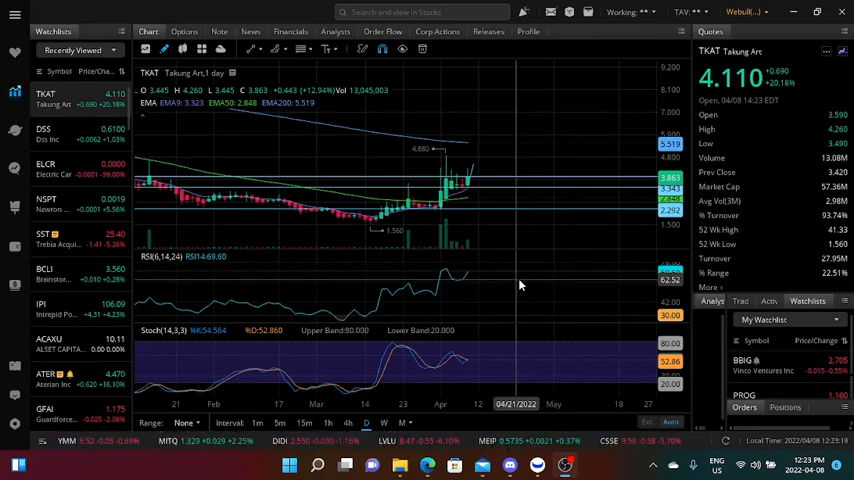
{"action": "mouse_move", "coordinate": [496, 310]}
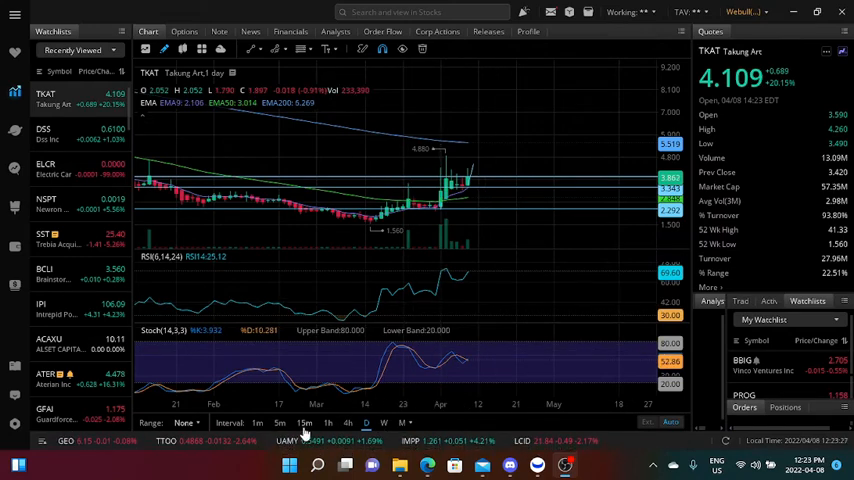
Change the TKAT chart interval from daily to 15-minute candles
{"action": "left_click", "coordinate": [304, 422]}
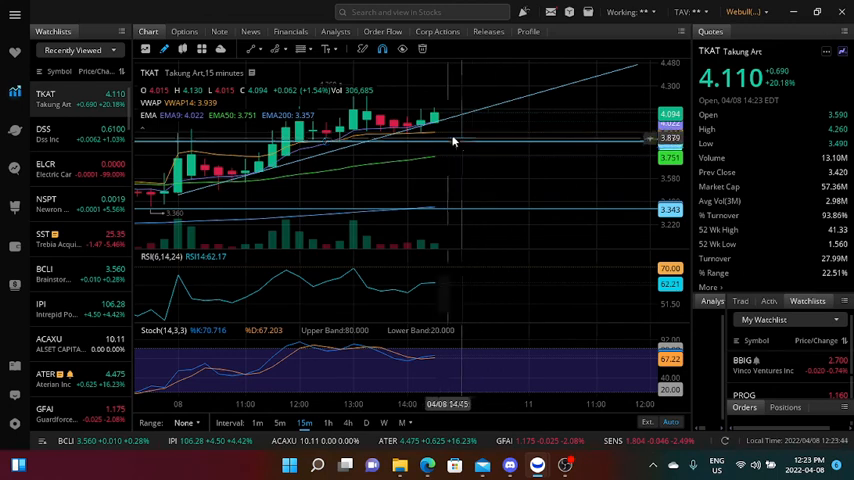
{"action": "mouse_move", "coordinate": [466, 164]}
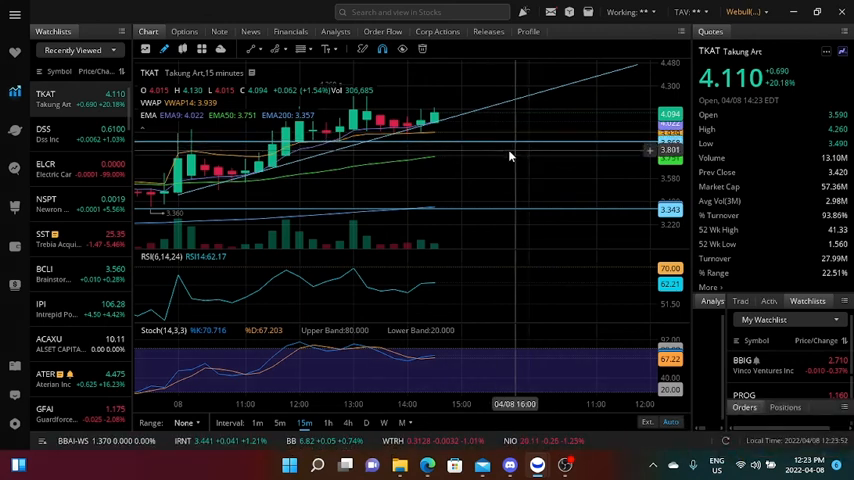
{"action": "mouse_move", "coordinate": [508, 158]}
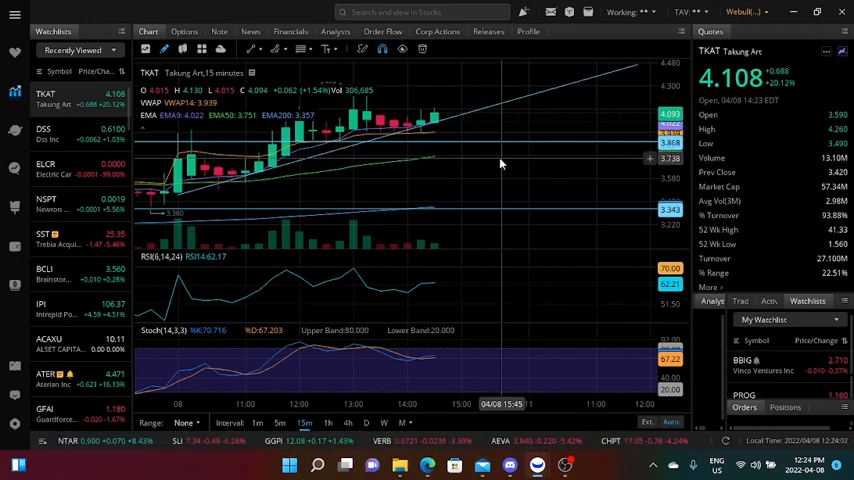
{"action": "mouse_move", "coordinate": [500, 160]}
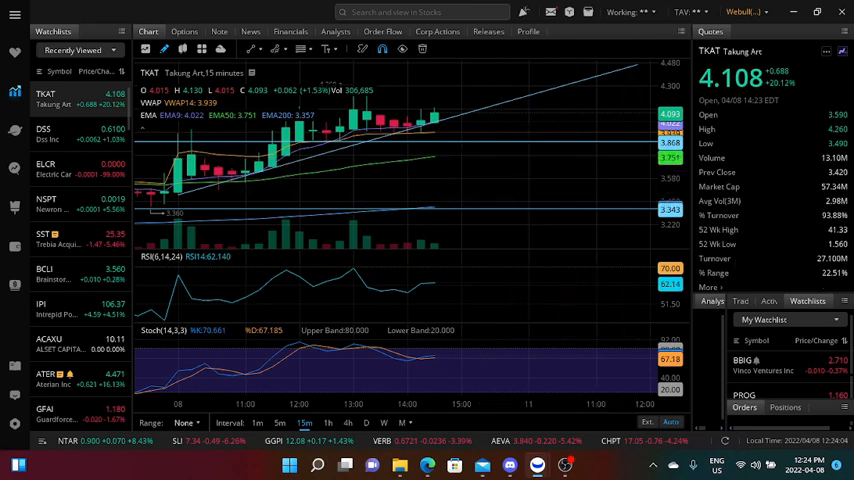